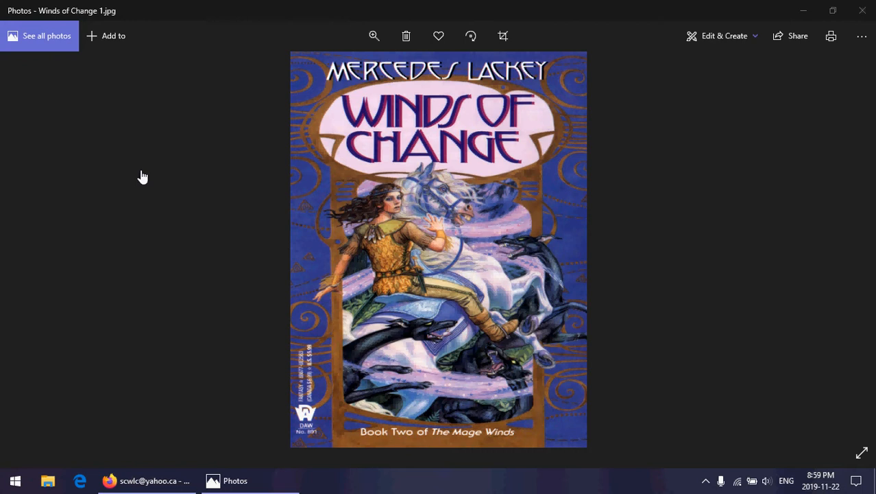
pyautogui.moveTo(485, 199)
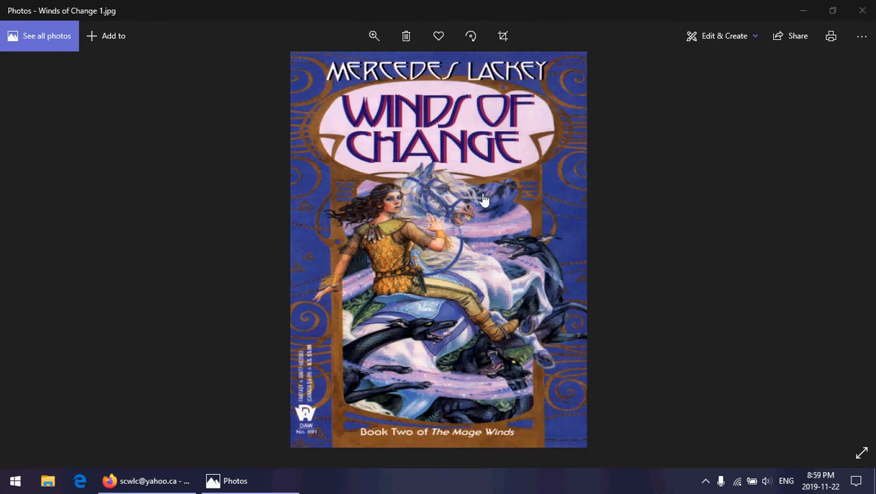
pyautogui.moveTo(690, 242)
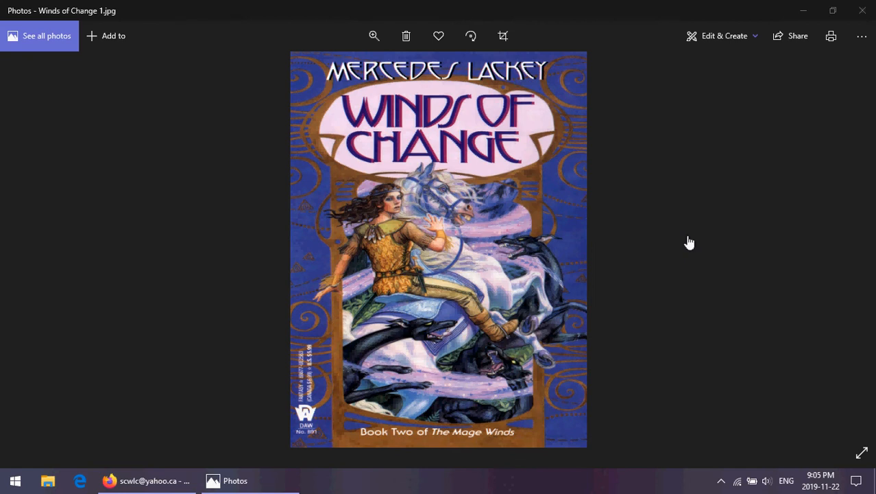
pyautogui.moveTo(846, 251)
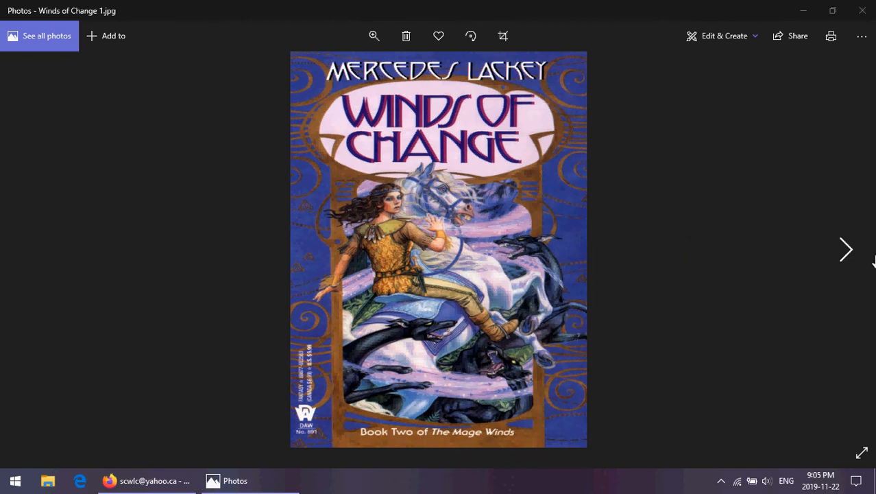
# - Step forward through the drawings to Winds of Change 4, the clustered bird faces
pyautogui.click(846, 249)
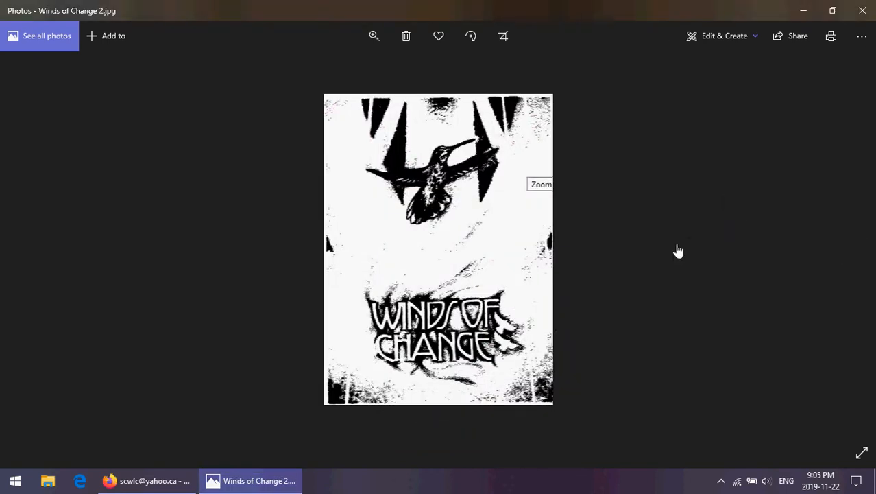
pyautogui.moveTo(552, 191)
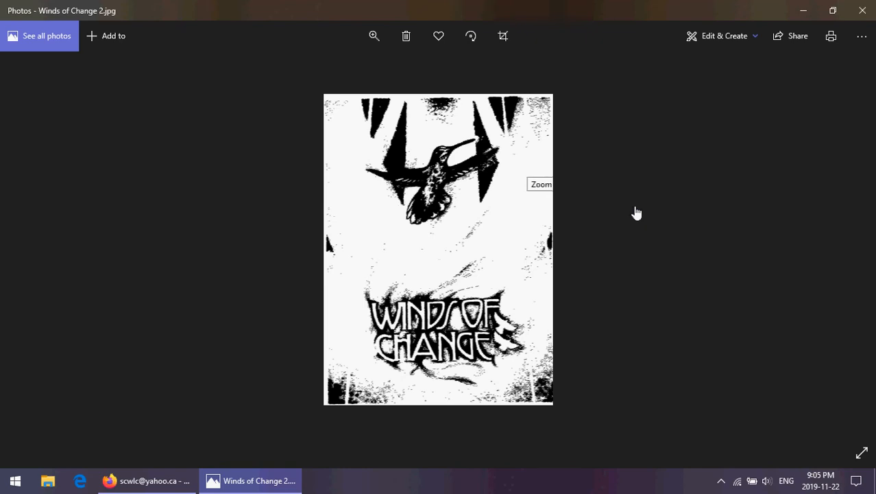
pyautogui.moveTo(620, 229)
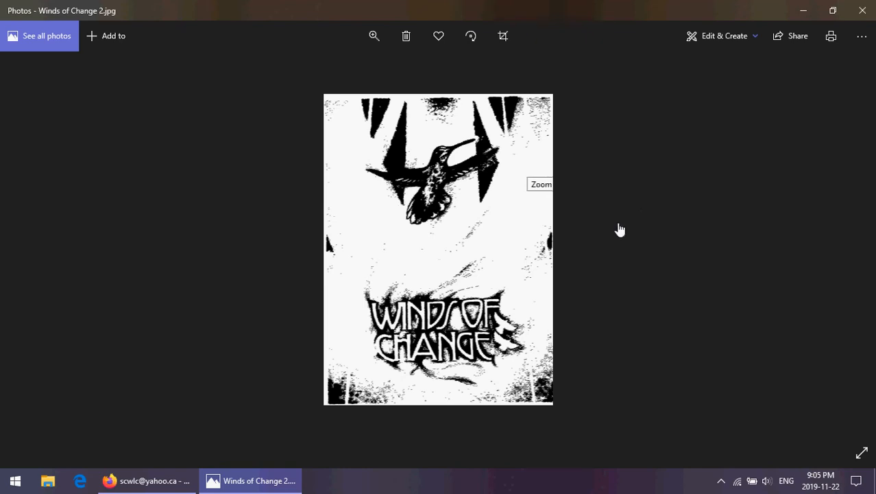
pyautogui.moveTo(777, 231)
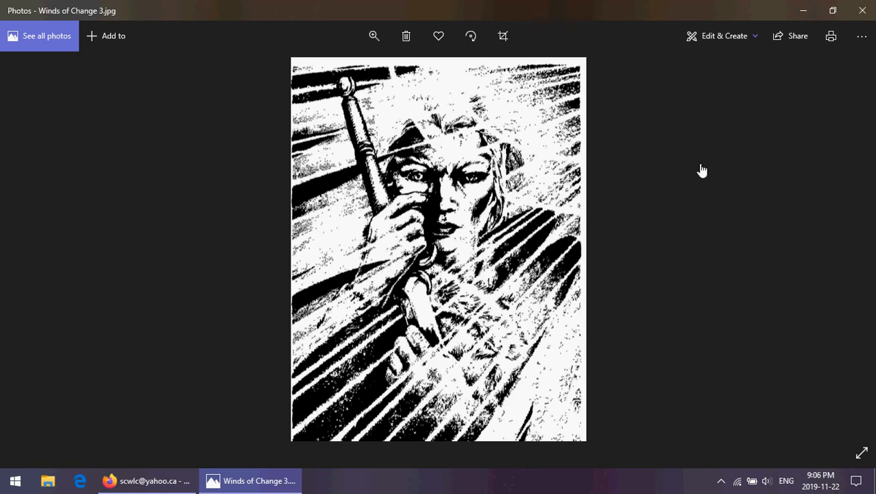
pyautogui.moveTo(831, 239)
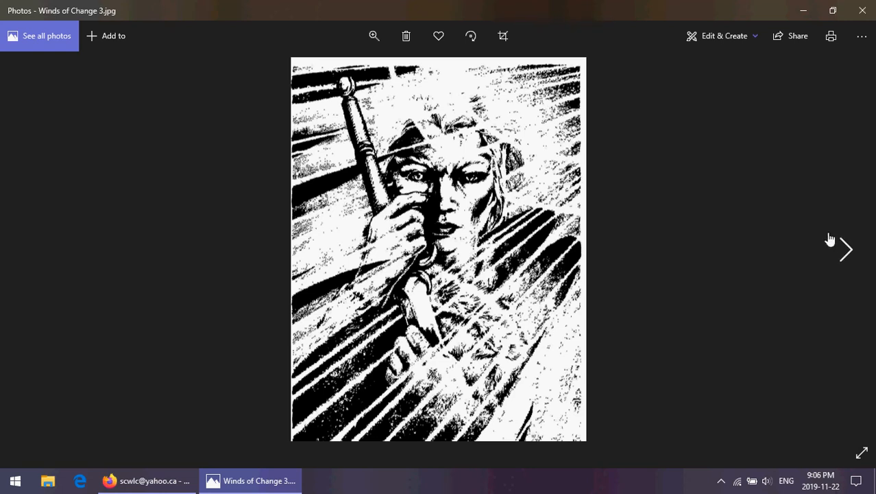
pyautogui.click(846, 251)
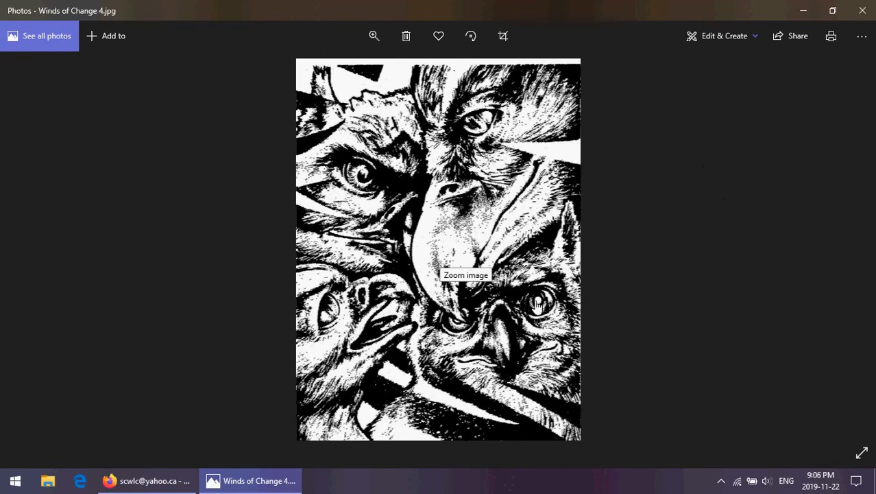
pyautogui.moveTo(794, 256)
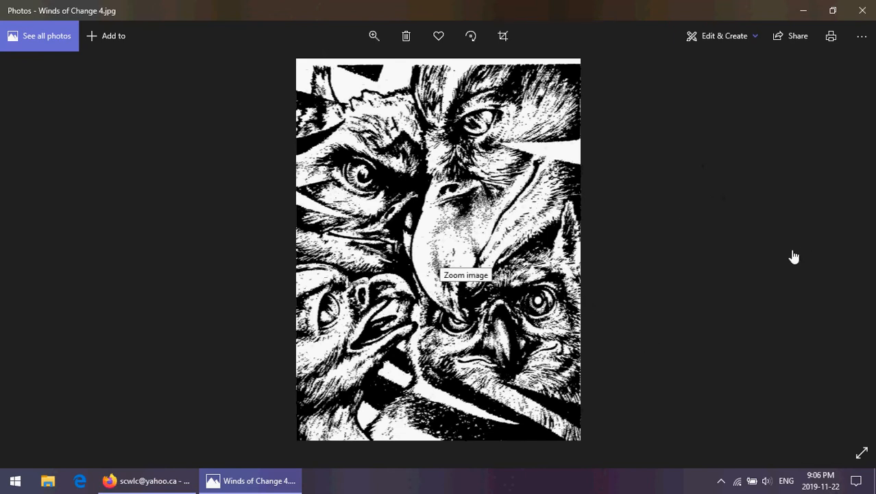
pyautogui.moveTo(596, 262)
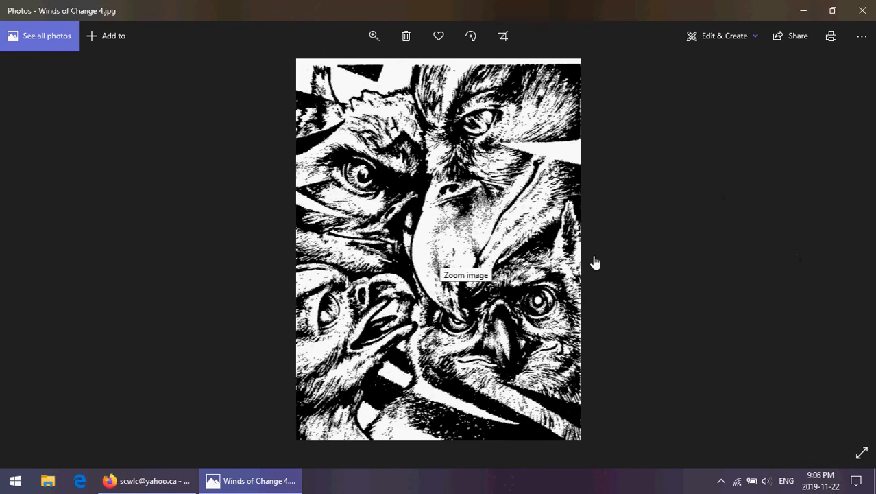
pyautogui.moveTo(725, 213)
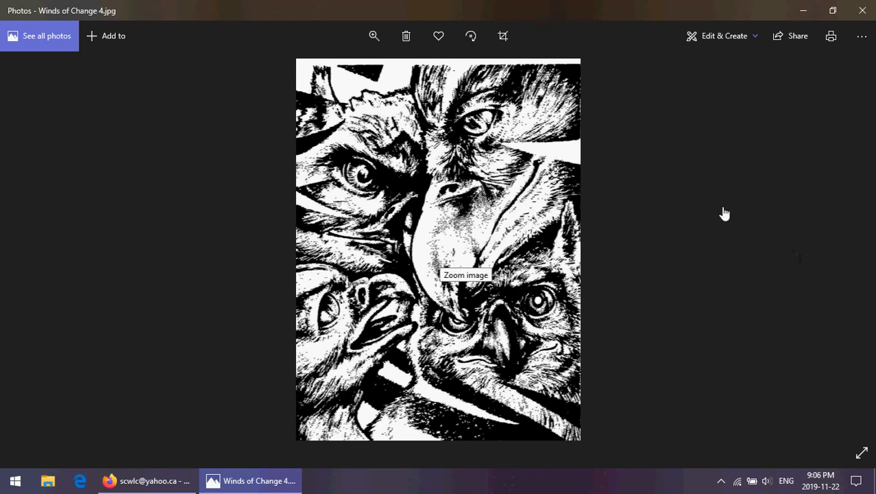